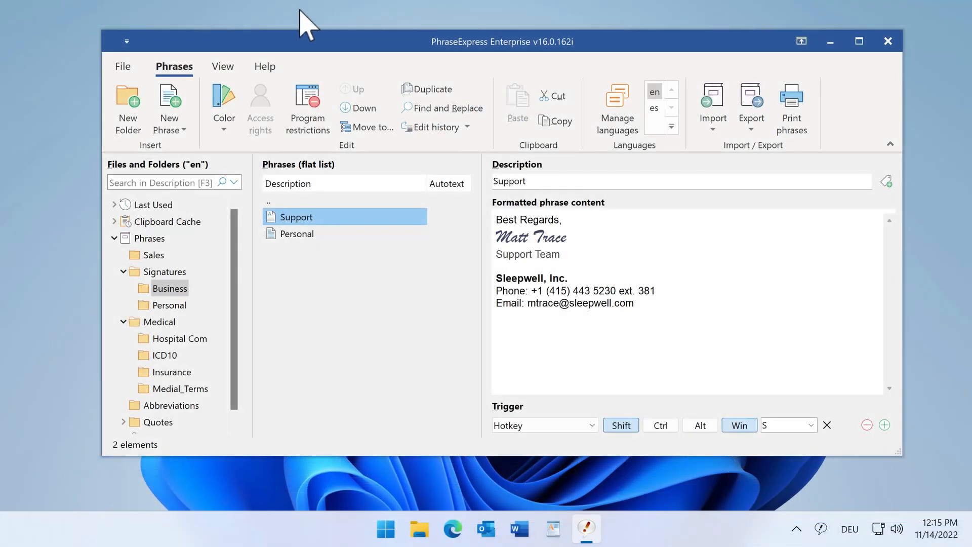
Step: Browse the View and Help ribbons to show statistics, license manager and update options
{"action": "left_click", "coordinate": [222, 67]}
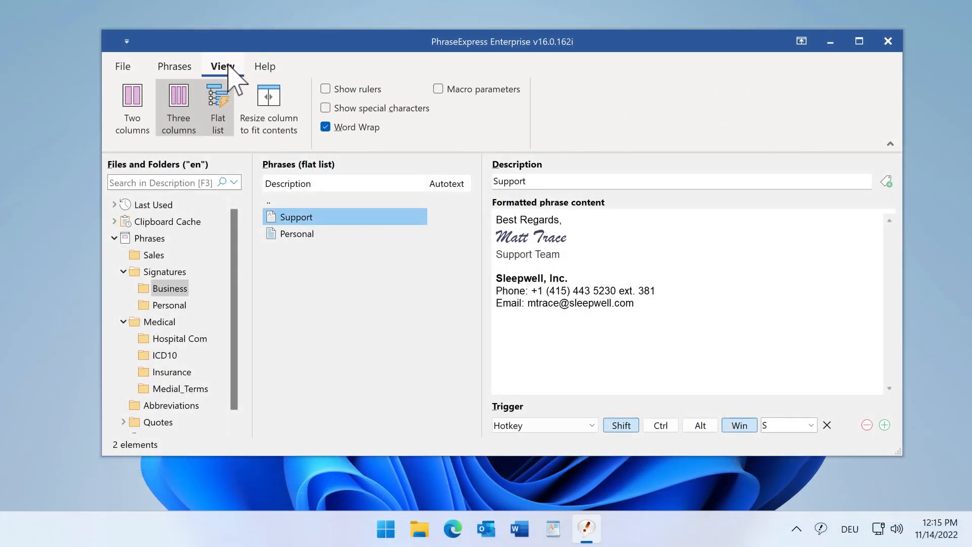
{"action": "left_click", "coordinate": [265, 67]}
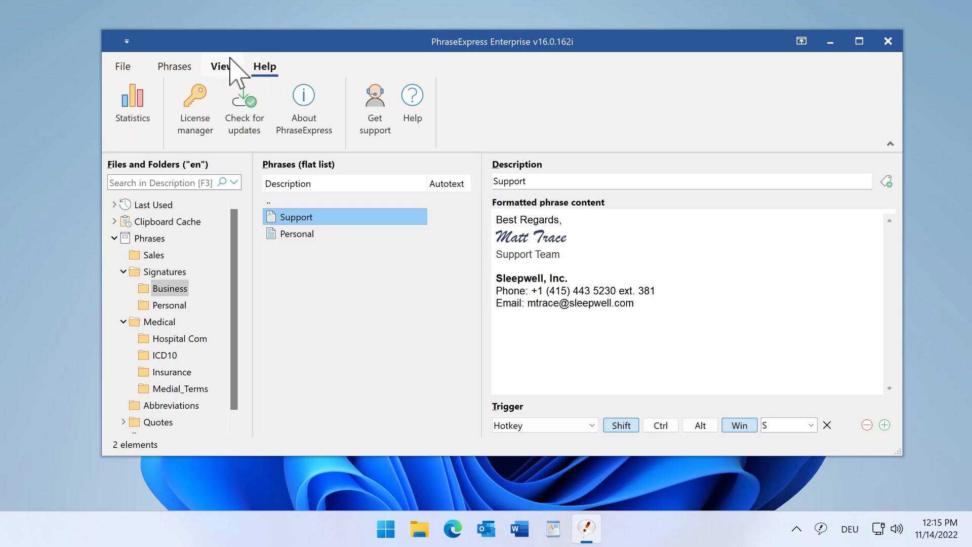
{"action": "left_click", "coordinate": [175, 67]}
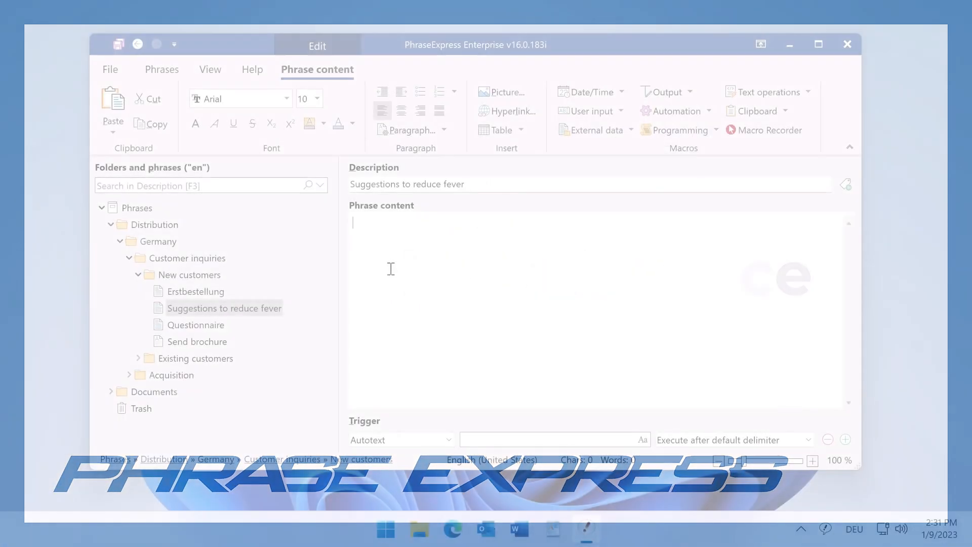
Step: Generate fever-reducing tips with the AI text generator and insert them into the phrase
{"action": "right_click", "coordinate": [391, 269]}
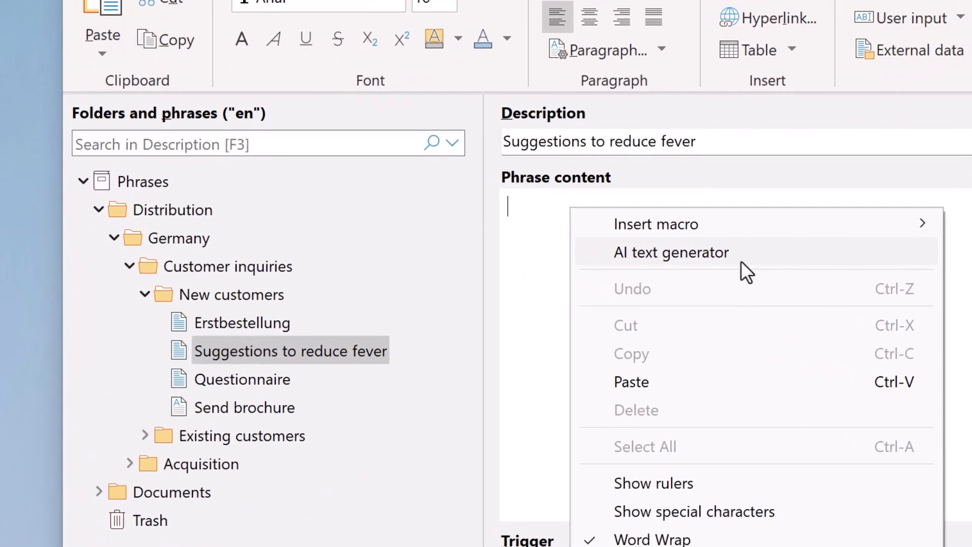
{"action": "left_click", "coordinate": [671, 252]}
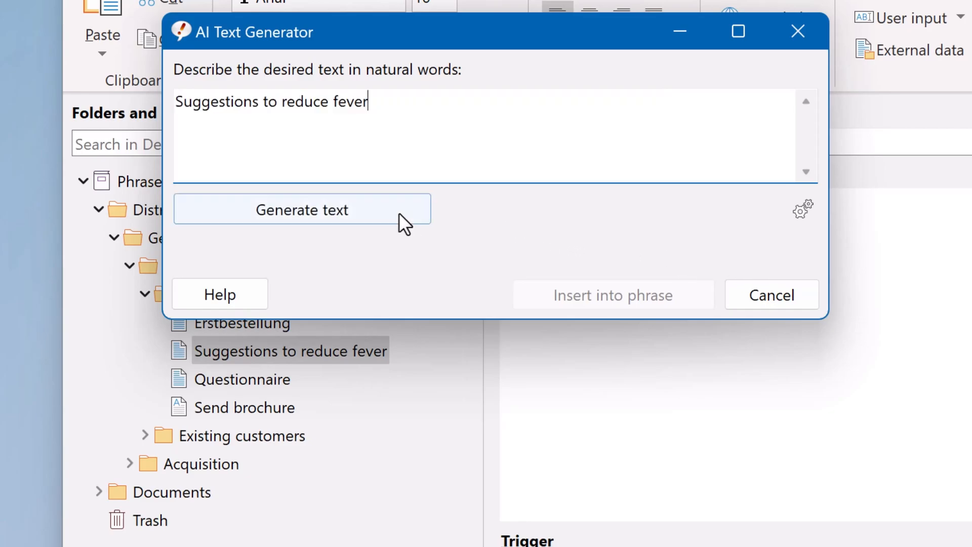
{"action": "left_click", "coordinate": [302, 209]}
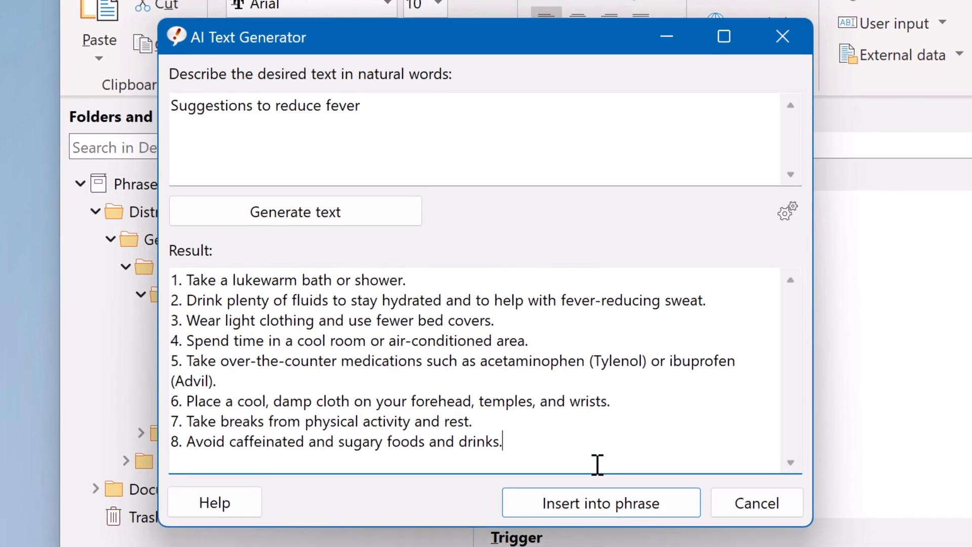
{"action": "left_click", "coordinate": [602, 502]}
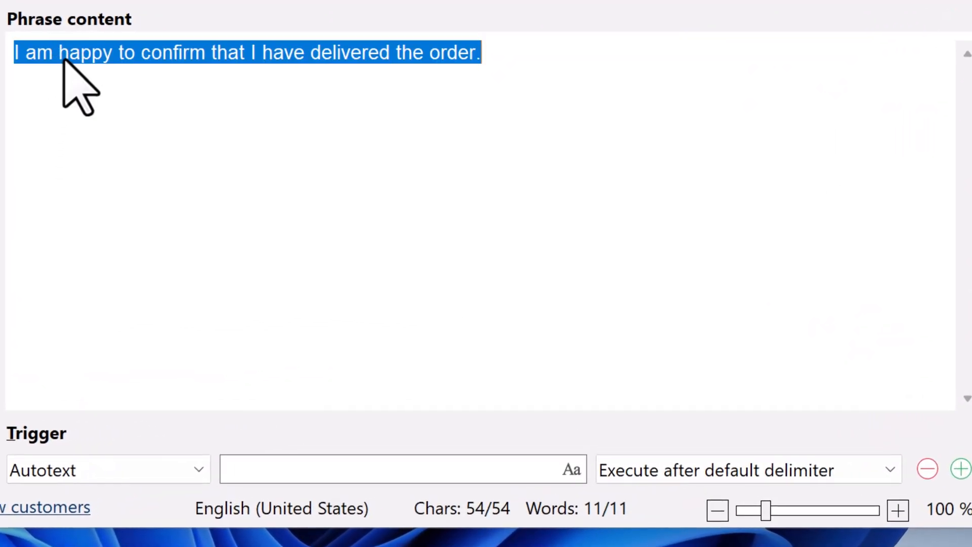
Step: Bring up the context options for the selected sentence
{"action": "right_click", "coordinate": [69, 66]}
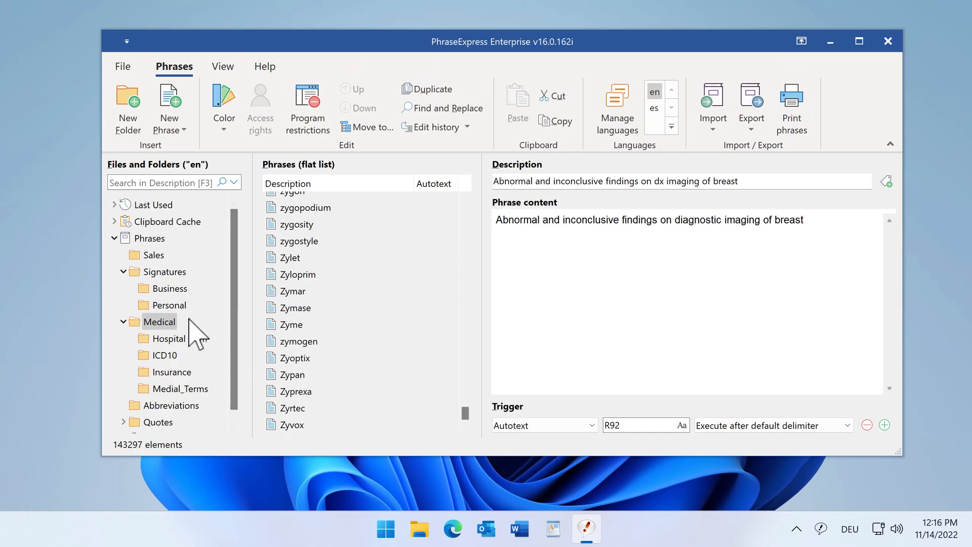
Step: Show the Support phrase's version history and preview the 12:09 PM revision
{"action": "right_click", "coordinate": [303, 217]}
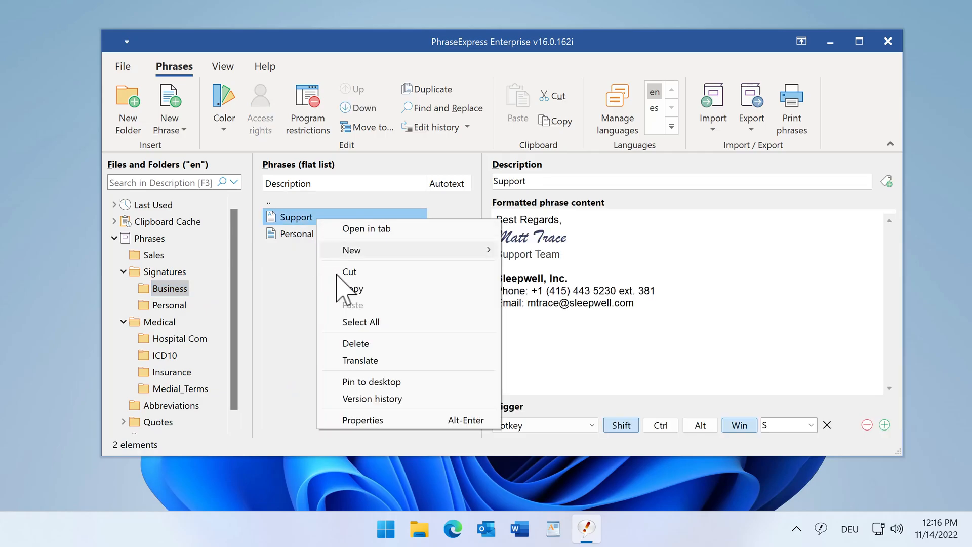
{"action": "left_click", "coordinate": [373, 399]}
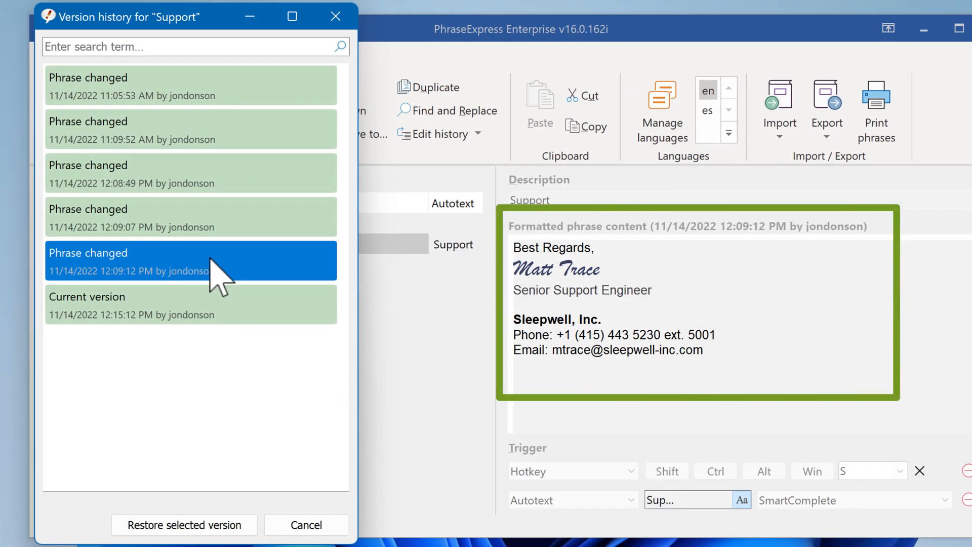
{"action": "left_click", "coordinate": [190, 172]}
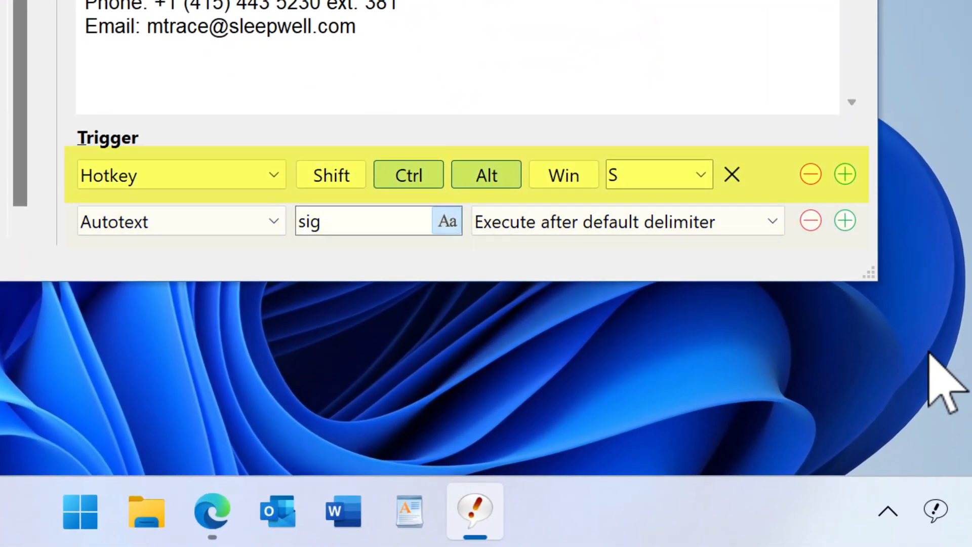
Step: Add a third trigger as a Window trigger and choose the watched program
{"action": "left_click", "coordinate": [845, 220]}
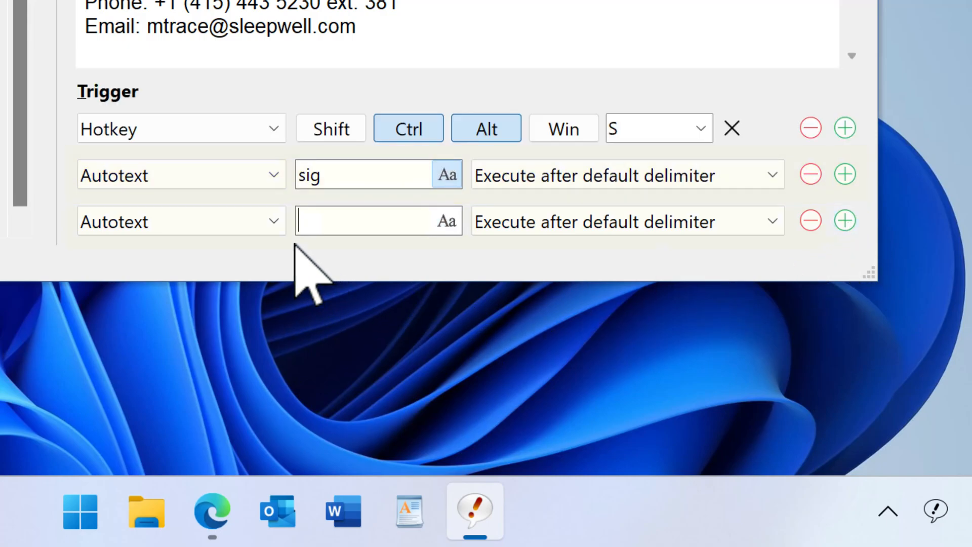
{"action": "left_click", "coordinate": [181, 221]}
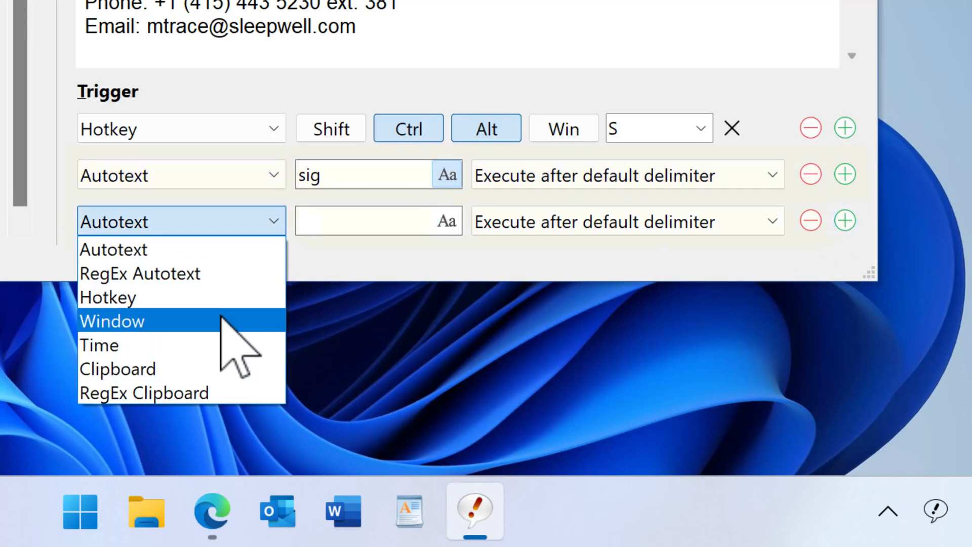
{"action": "left_click", "coordinate": [111, 321]}
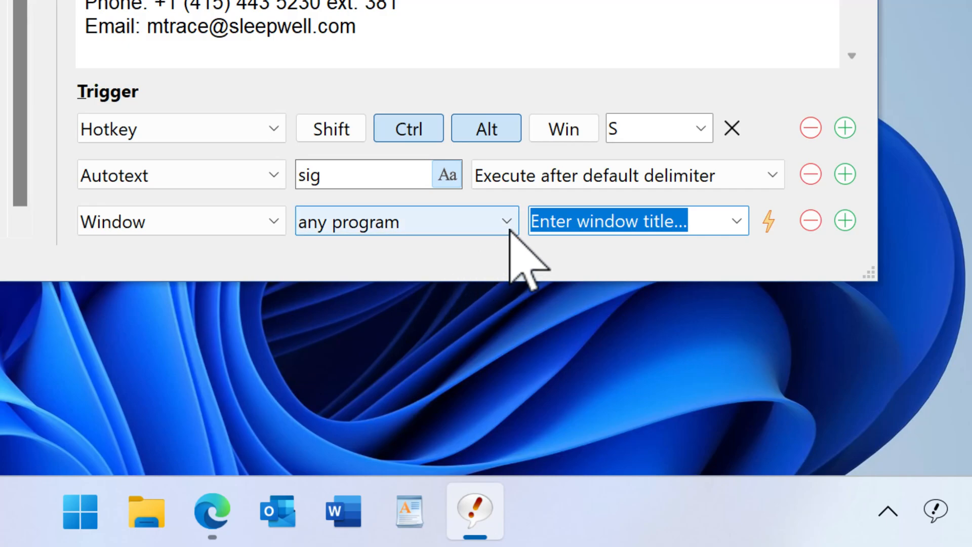
{"action": "left_click", "coordinate": [405, 221]}
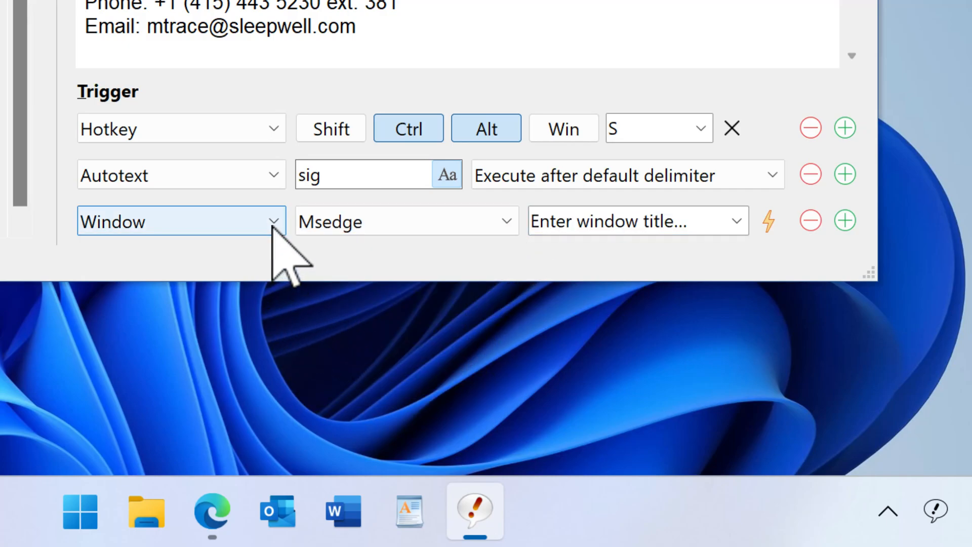
Step: Switch the new trigger to Time, then to RegEx Clipboard
{"action": "left_click", "coordinate": [180, 221]}
{"action": "type", "text": "12:34"}
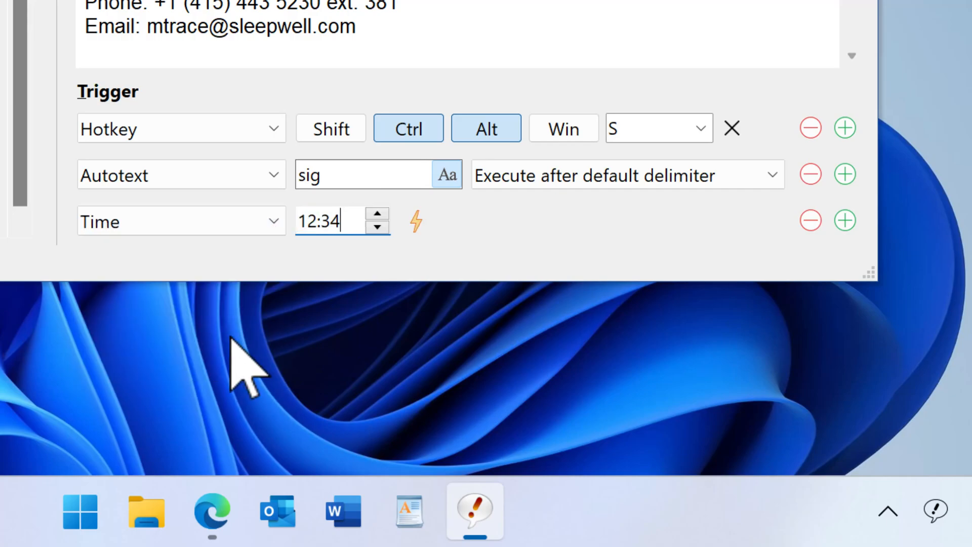
{"action": "left_click", "coordinate": [181, 221]}
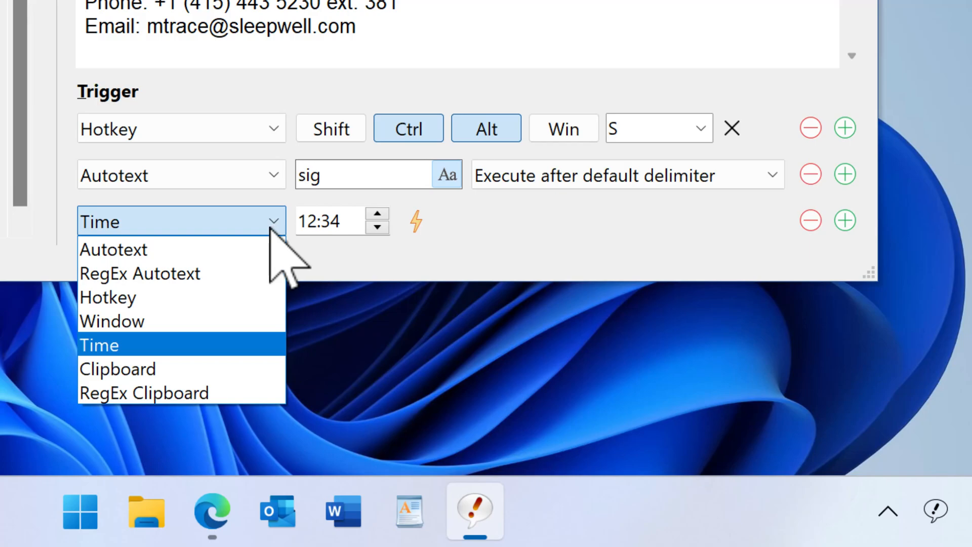
{"action": "left_click", "coordinate": [144, 393]}
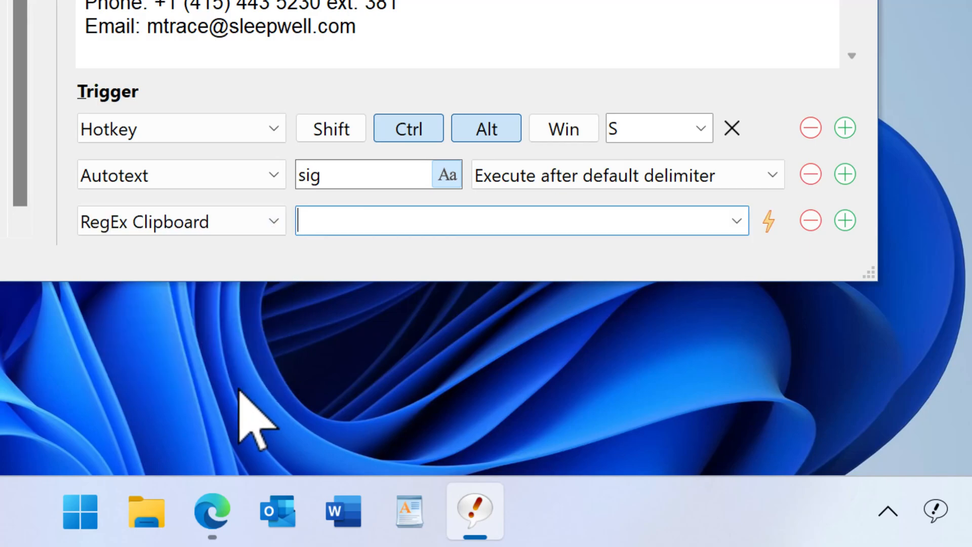
{"action": "left_click", "coordinate": [737, 221]}
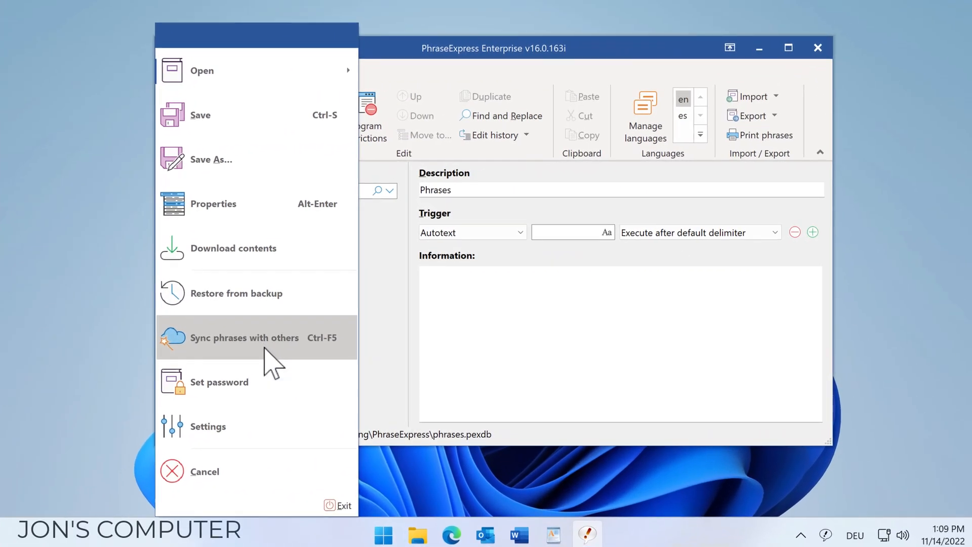
Step: Share the phrase file with others using the nas folder as sync location
{"action": "left_click", "coordinate": [244, 338]}
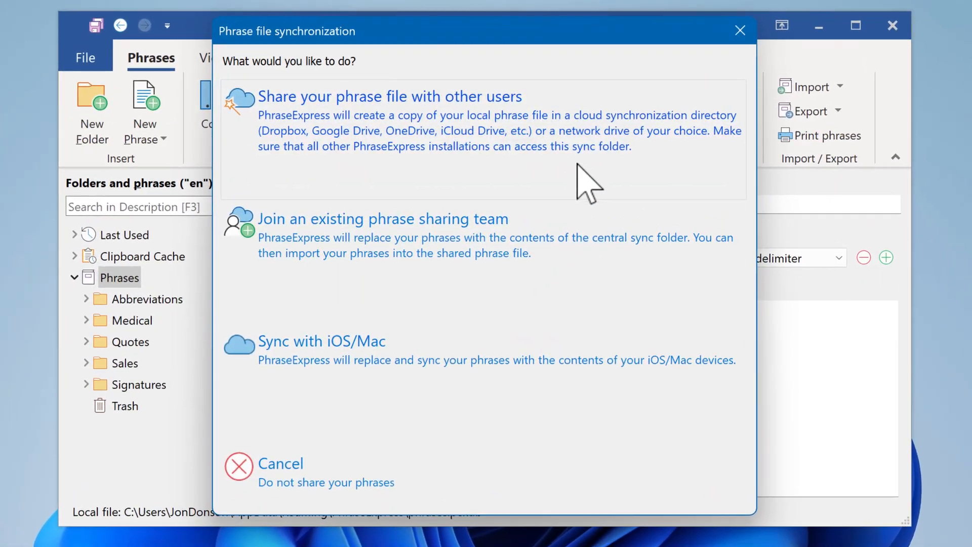
{"action": "left_click", "coordinate": [389, 98]}
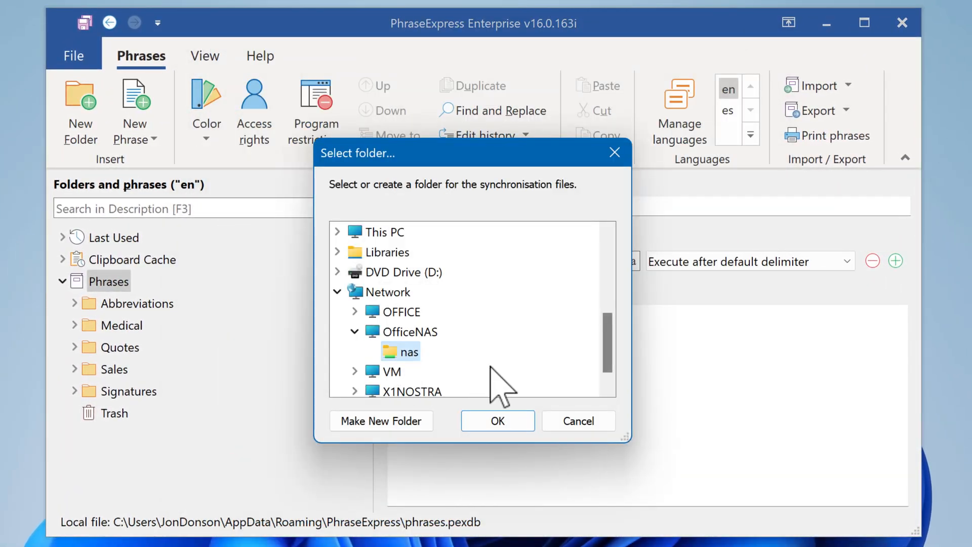
{"action": "left_click", "coordinate": [498, 420]}
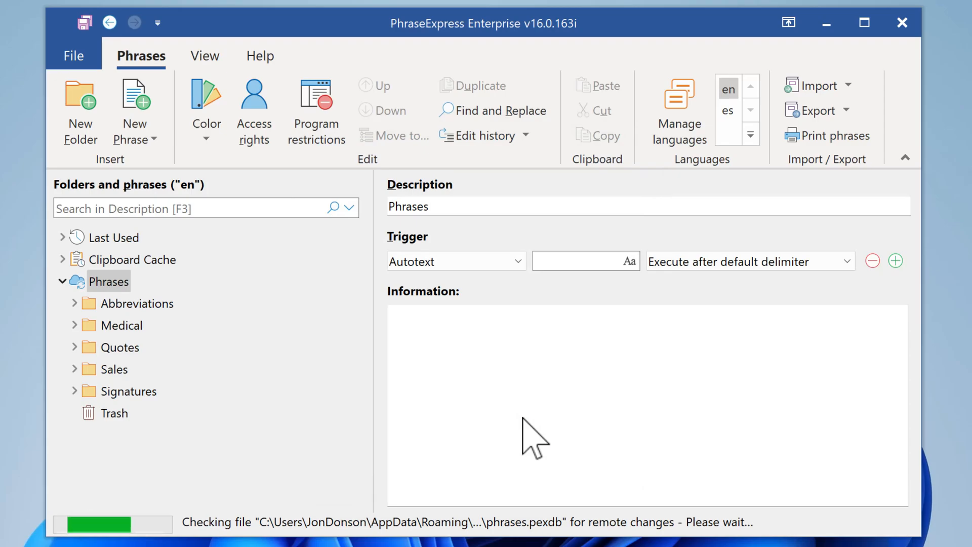
Step: Join the sharing team from the second computer via nas and review connected users' licenses
{"action": "left_click", "coordinate": [73, 56]}
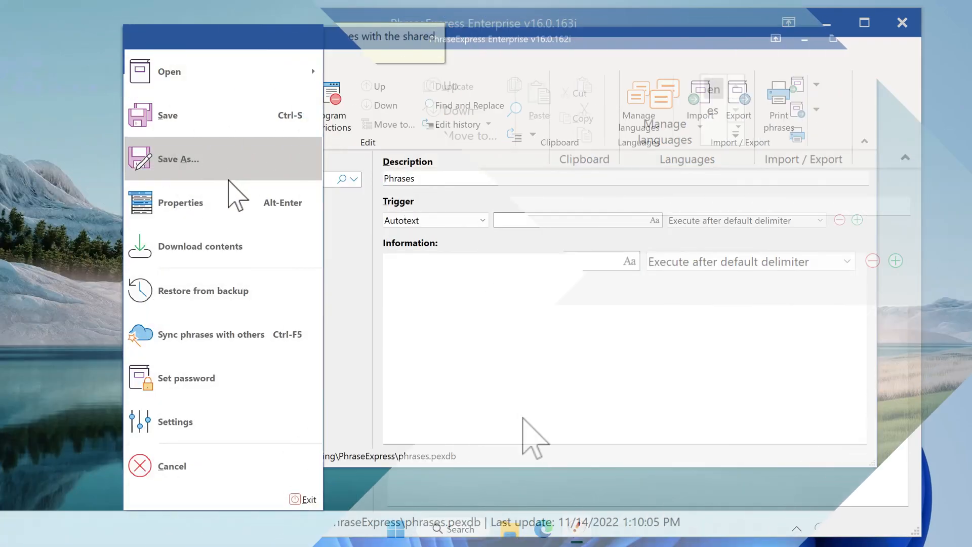
{"action": "left_click", "coordinate": [211, 334]}
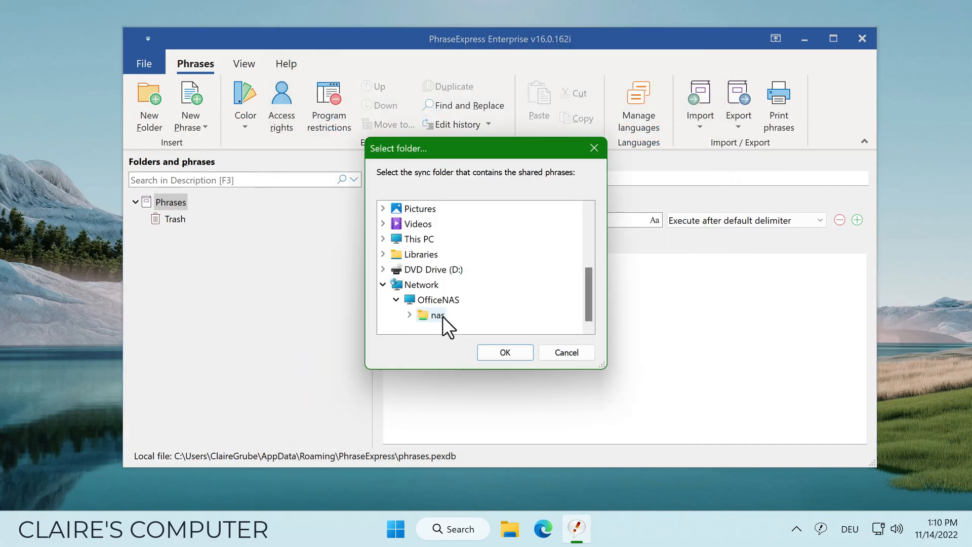
{"action": "left_click", "coordinate": [505, 352]}
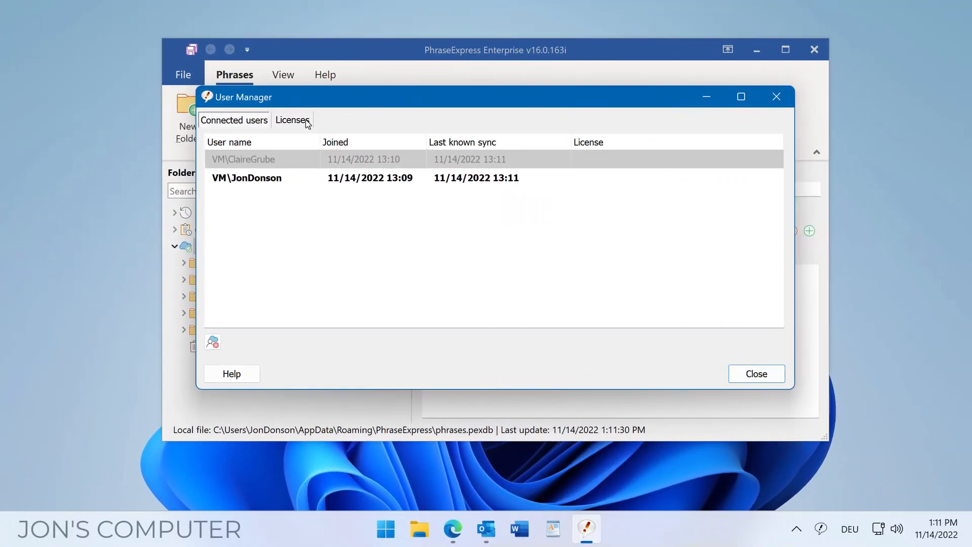
{"action": "left_click", "coordinate": [293, 120]}
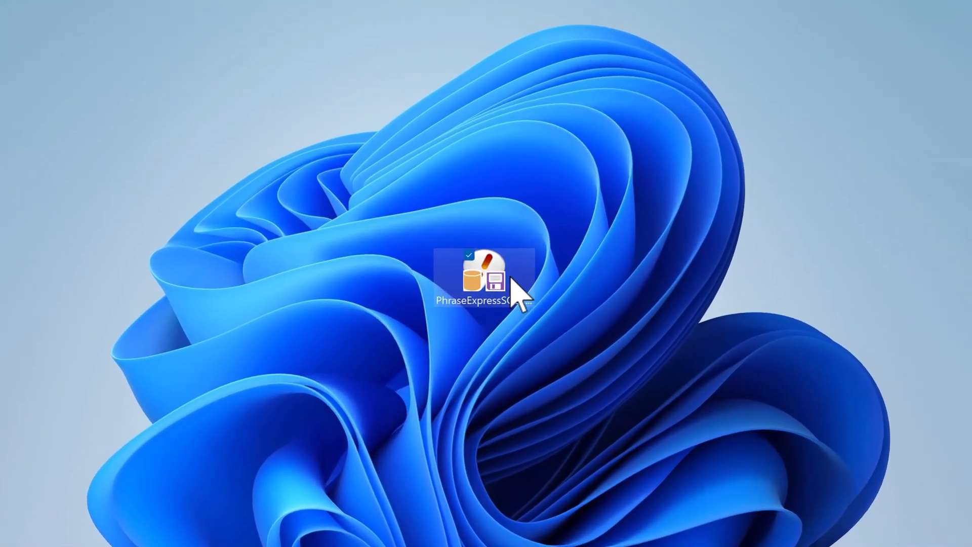
Step: Launch the PhraseExpress file from the desktop
{"action": "double_click", "coordinate": [481, 278]}
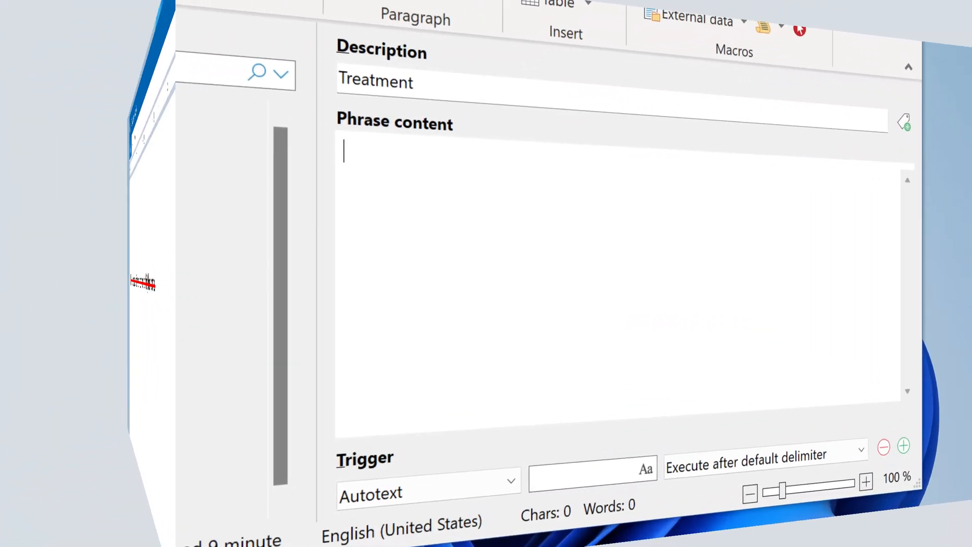
Step: Write 'He wants treatment at his' with Gender-O-Matic placeholders for He and his
{"action": "type", "text": "He"}
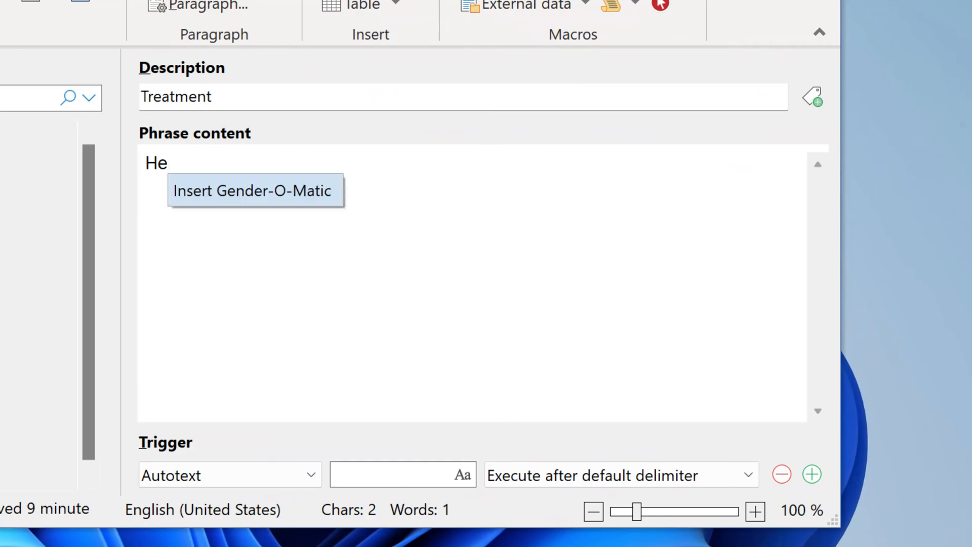
{"action": "left_click", "coordinate": [253, 190]}
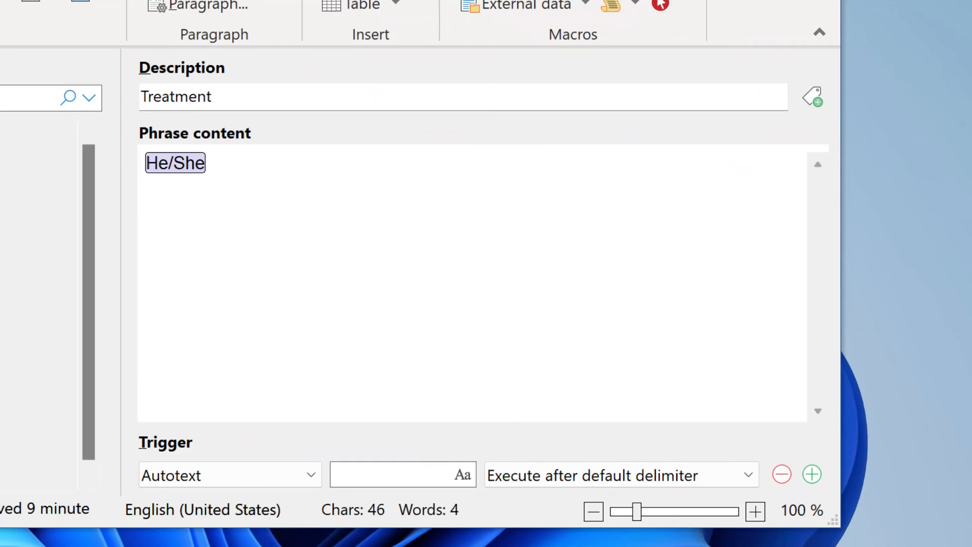
{"action": "type", "text": "wants his/her"}
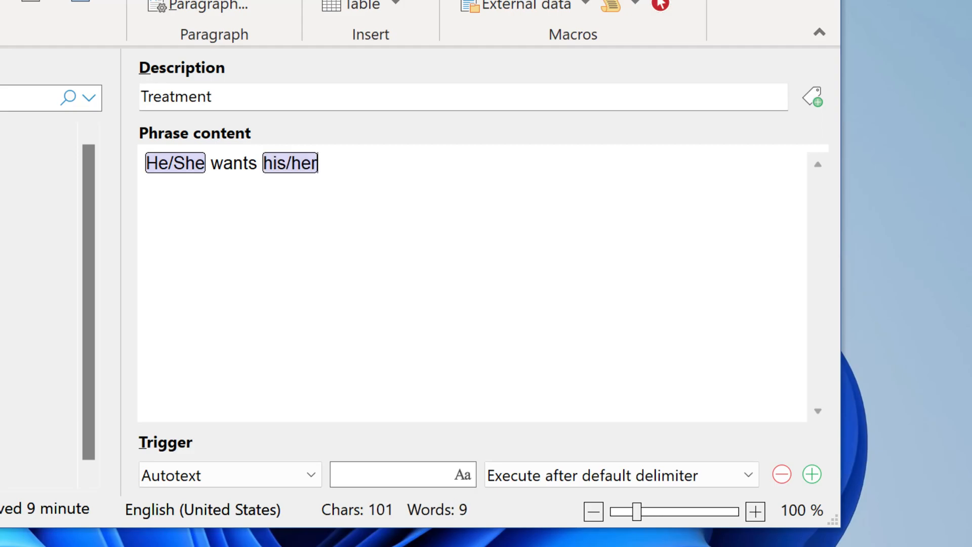
{"action": "type", "text": "treatment at his"}
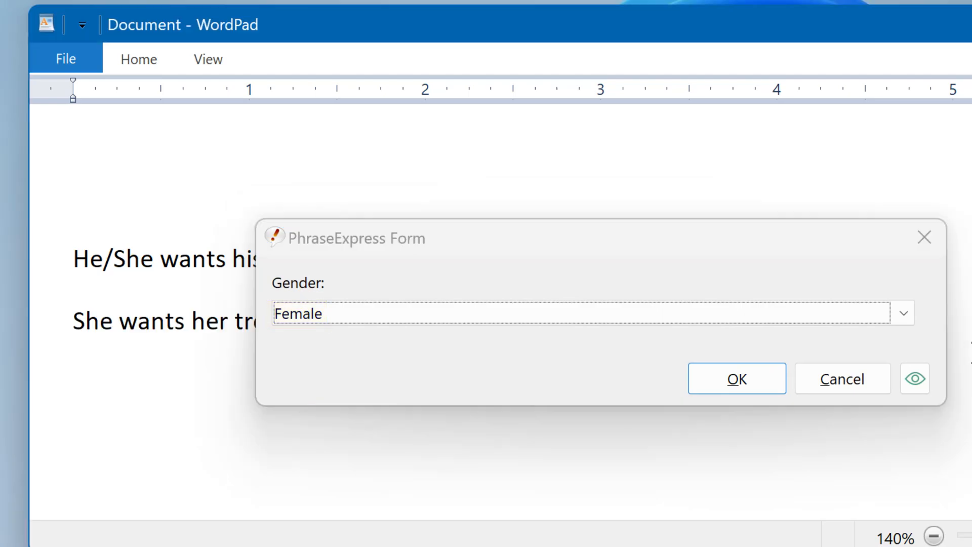
Step: Choose the gender in the phrase's form so the pronouns adapt in WordPad
{"action": "left_click", "coordinate": [737, 379]}
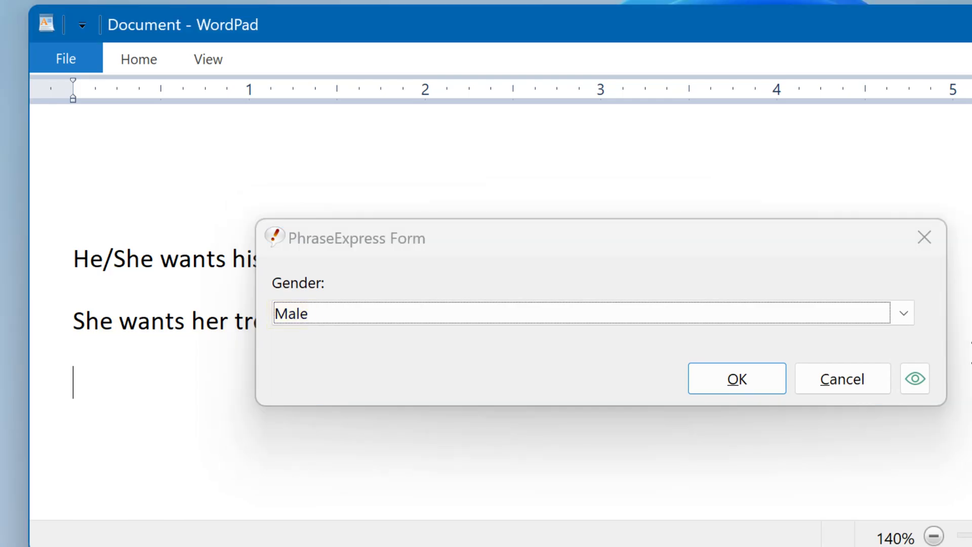
{"action": "left_click", "coordinate": [737, 378]}
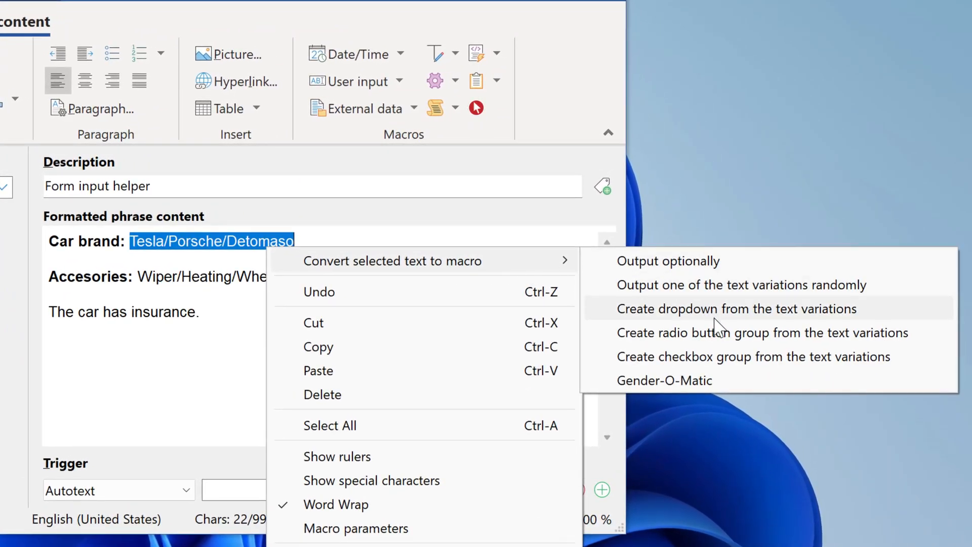
Step: Convert car brands to a dropdown and accessories to a checkbox group, then inspect the insurance sentence options
{"action": "left_click", "coordinate": [736, 308]}
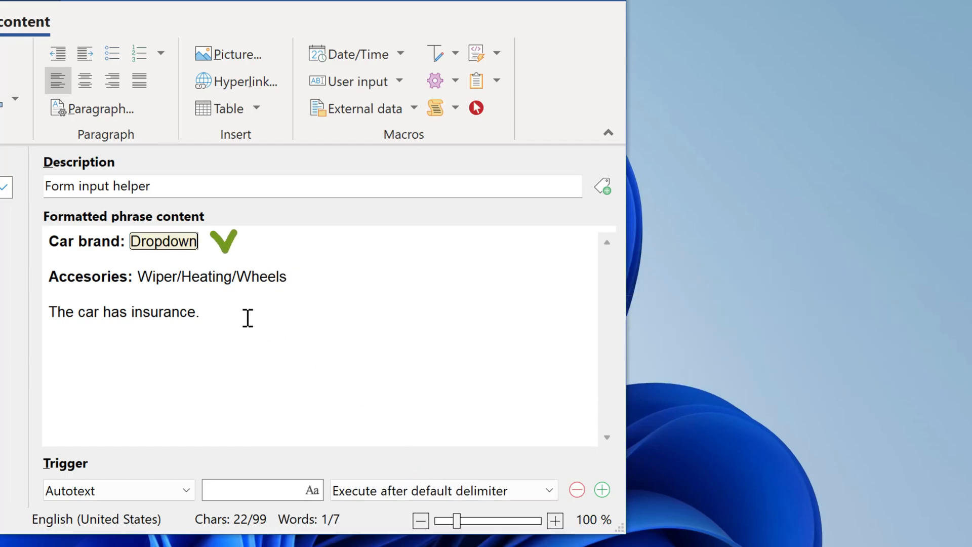
{"action": "right_click", "coordinate": [211, 277]}
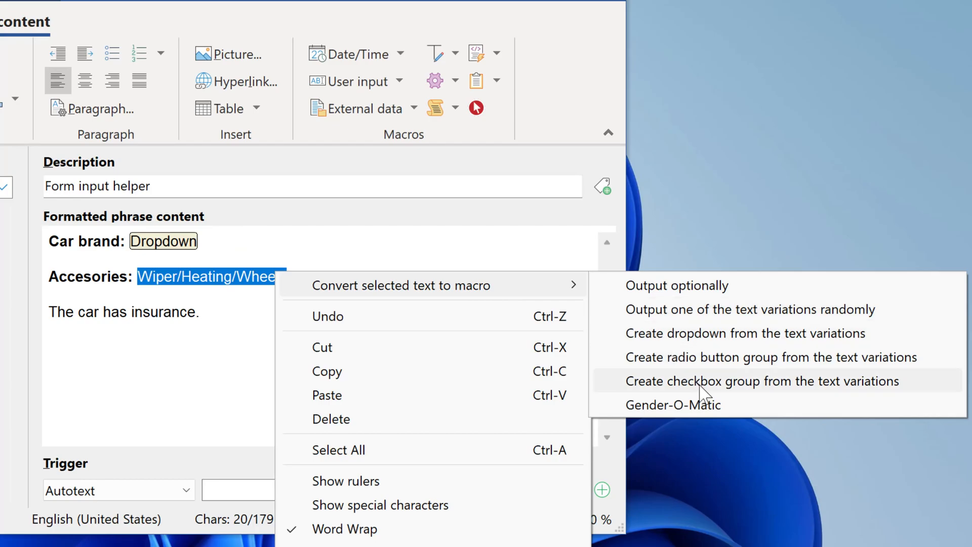
{"action": "left_click", "coordinate": [761, 381]}
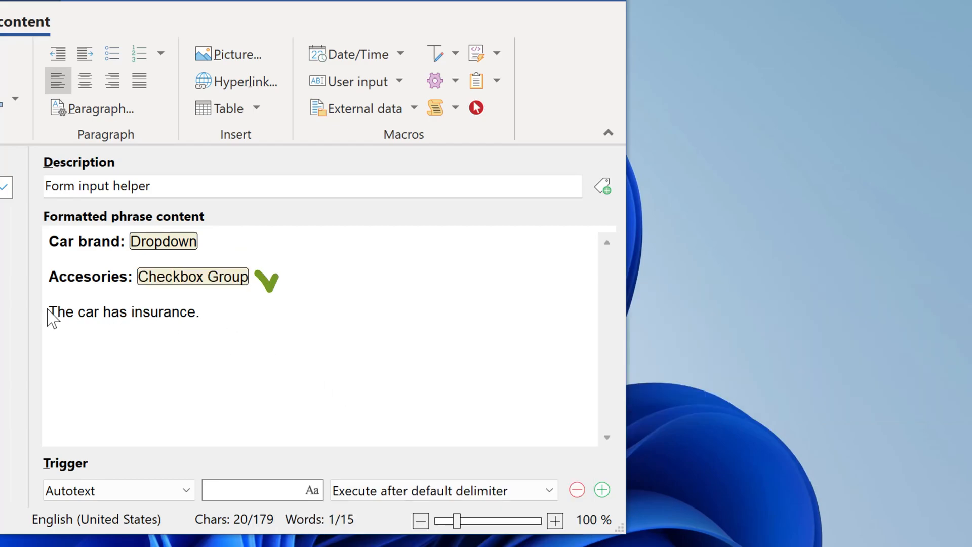
{"action": "right_click", "coordinate": [122, 312]}
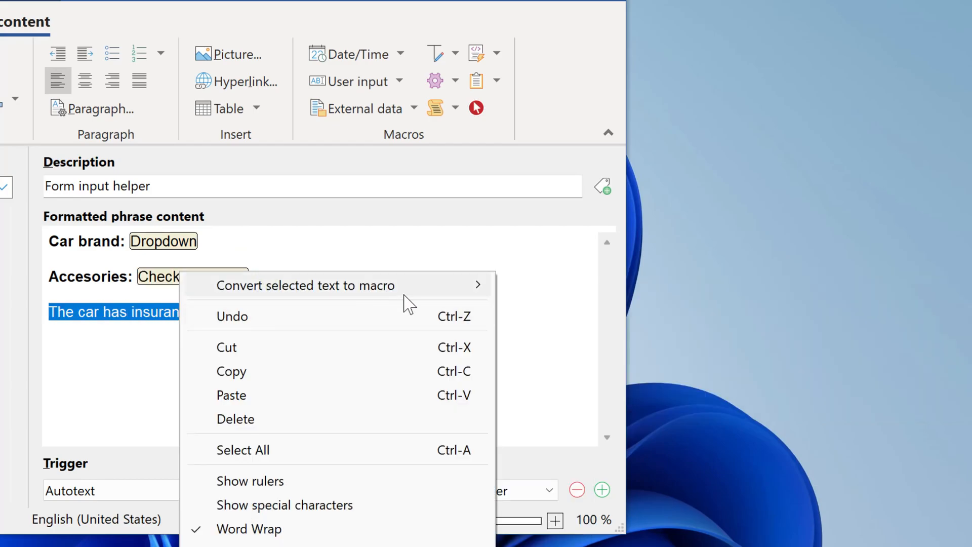